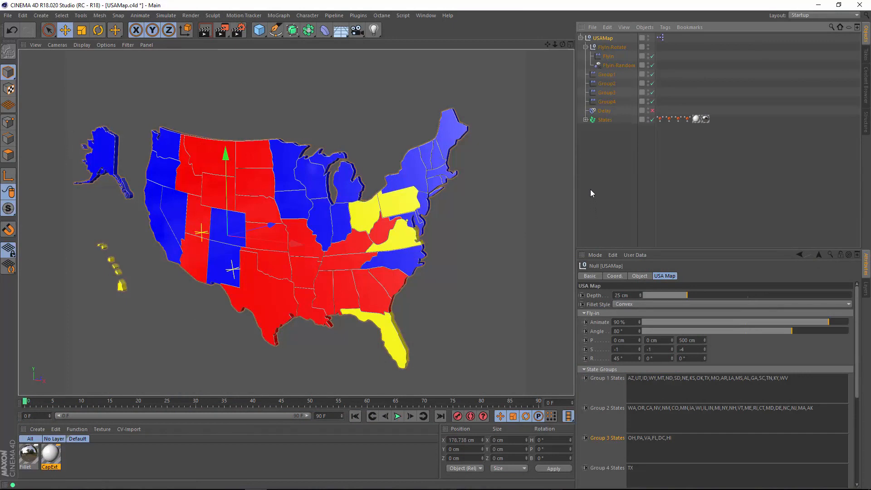
mouse_move(588, 194)
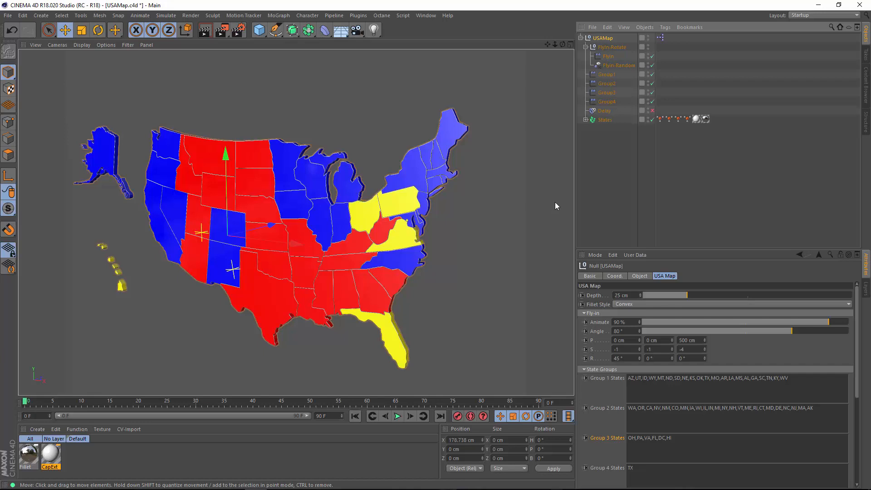
mouse_move(588, 139)
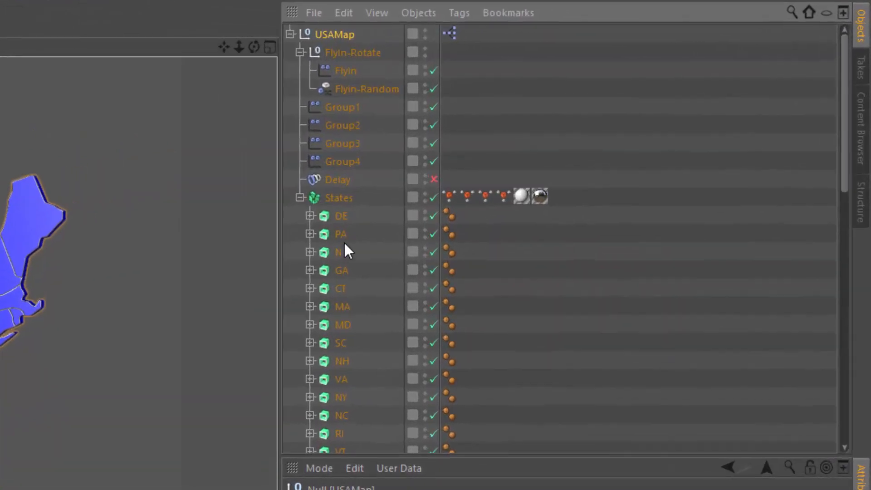
Scroll the Object Manager to reveal the state objects (DE, PA, NJ, GA) inside States.
scroll(down, 3)
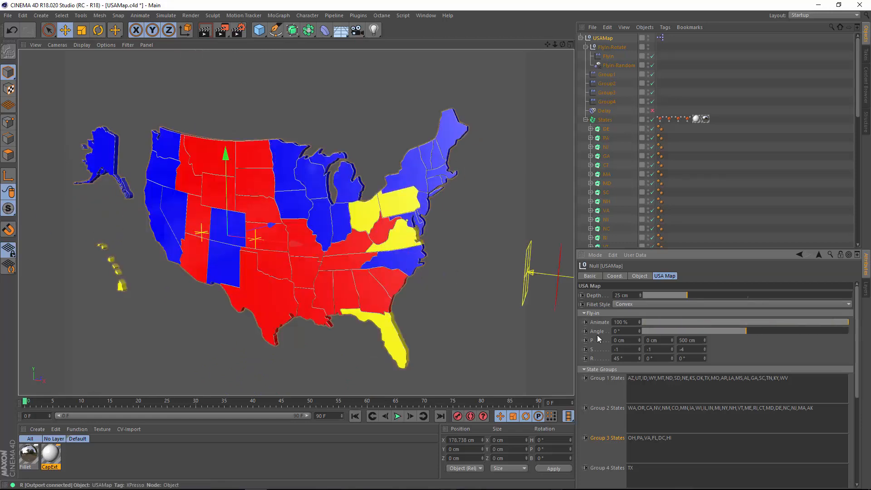
Set the map Depth to 18 cm and keyframe the 100% fly-in Animate amount at frame 0.
drag(666, 295, 696, 295)
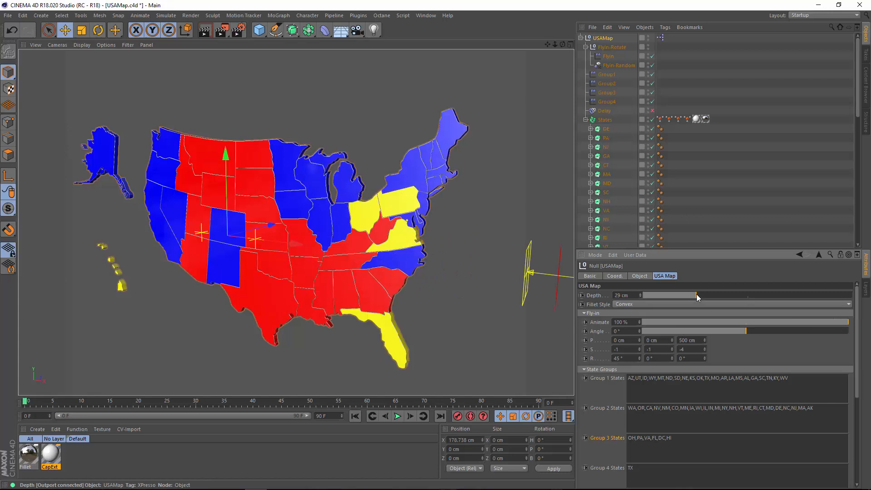
drag(697, 294, 649, 295)
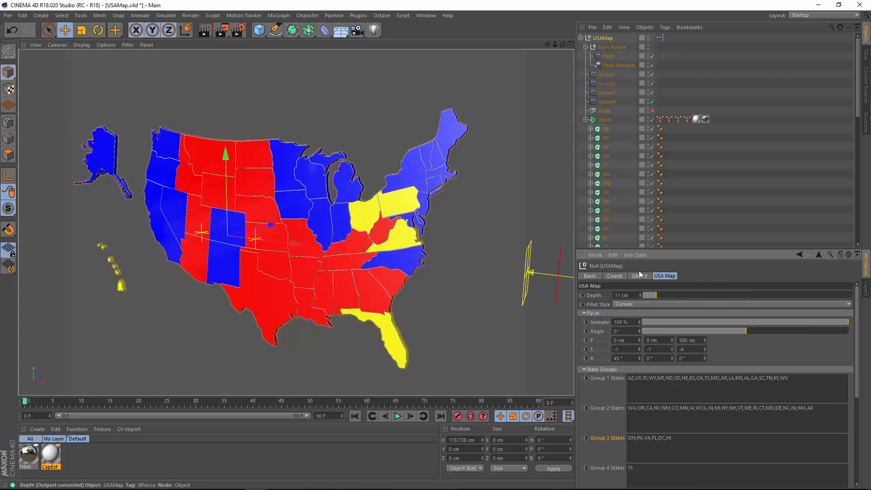
drag(646, 294, 669, 295)
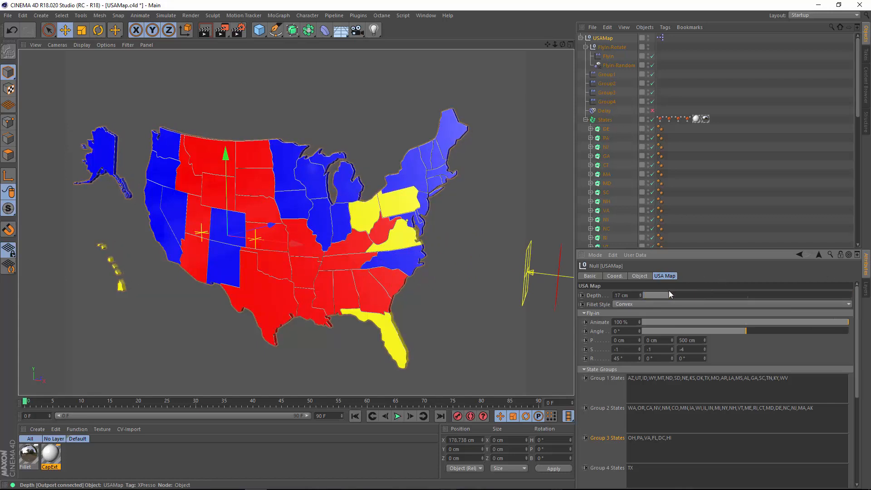
click(638, 295)
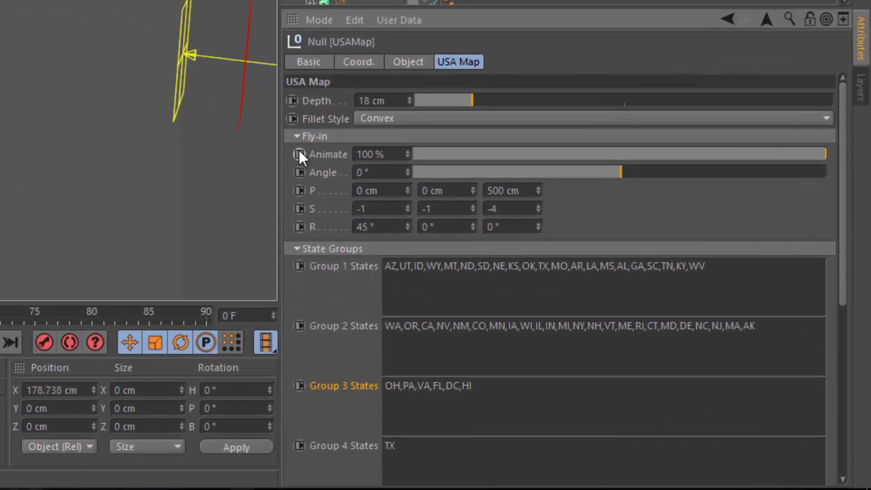
click(298, 155)
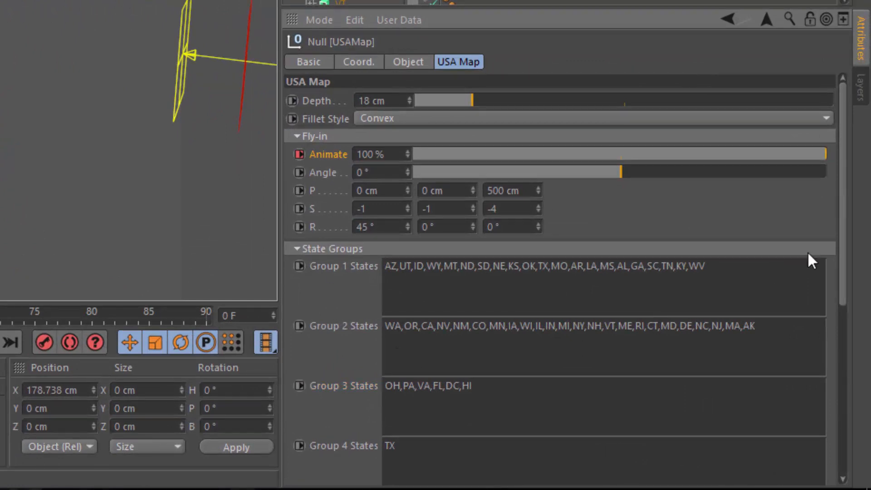
Remove OH from the Group 3 States list and append ',OH' to Group 2 States.
scroll(down, 3)
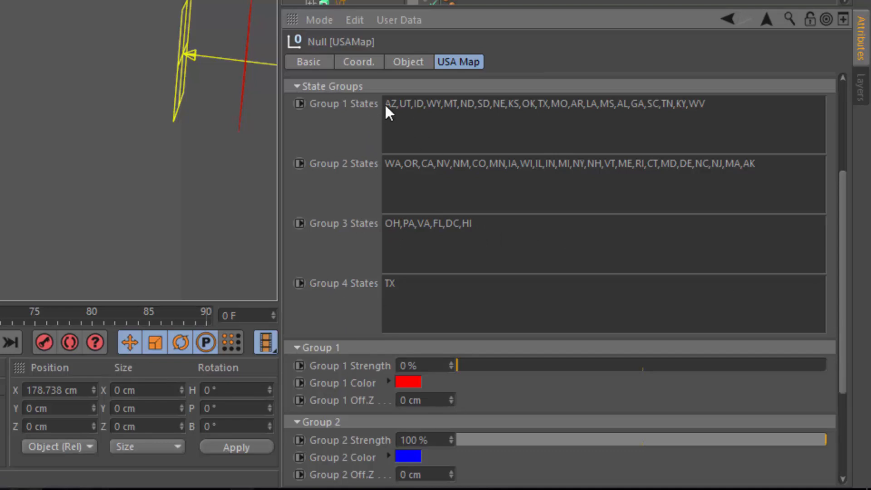
mouse_move(382, 114)
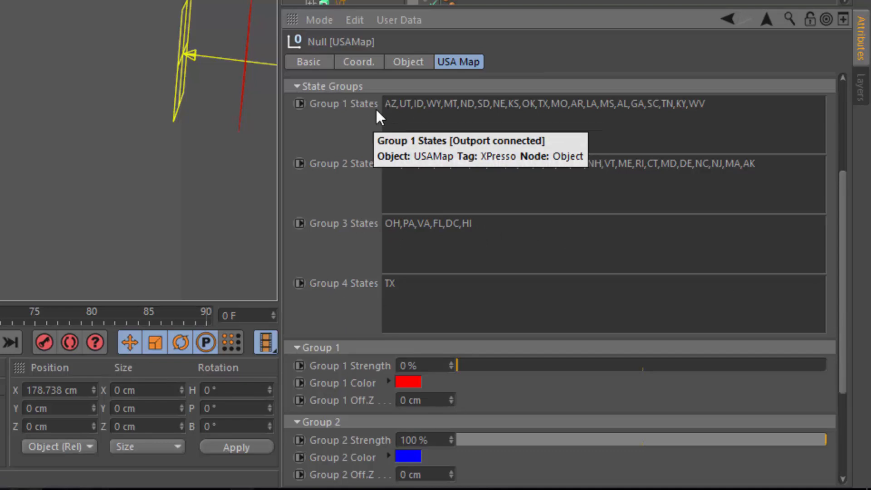
mouse_move(766, 115)
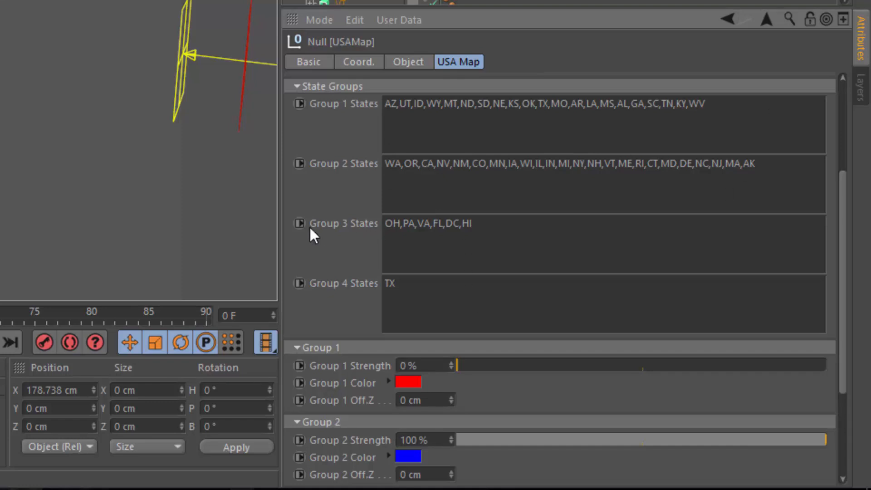
click(395, 223)
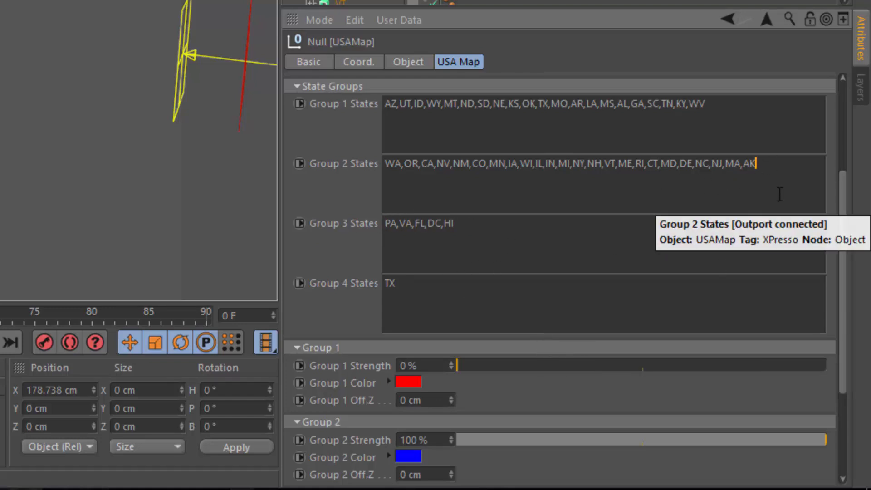
text(,OH)
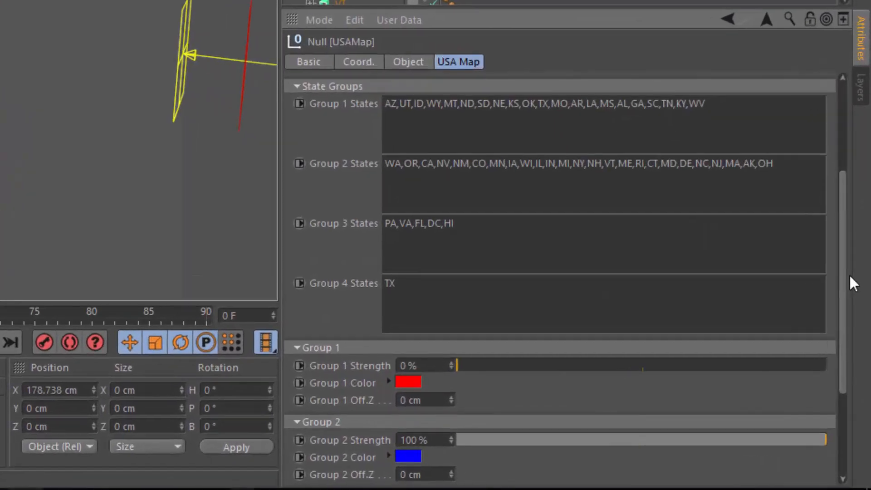
Check the Group 1 colour, then set the Group 3 colour swatch to purple.
scroll(down, 3)
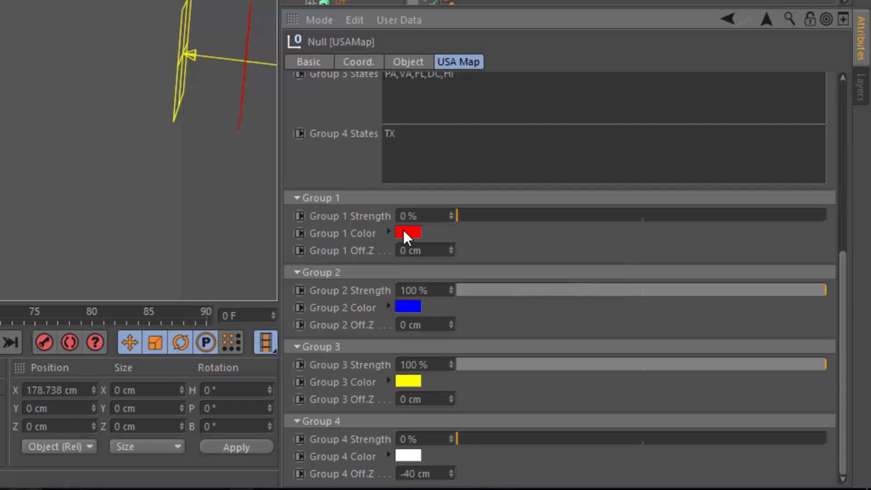
click(407, 233)
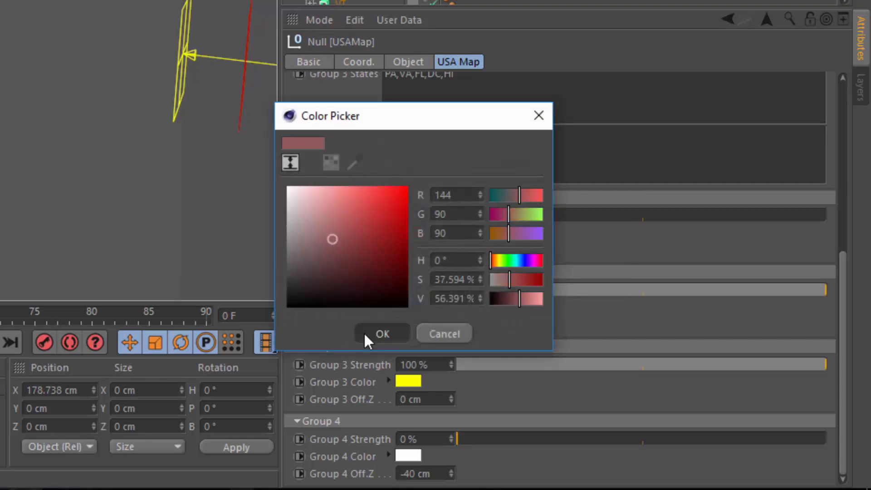
click(382, 333)
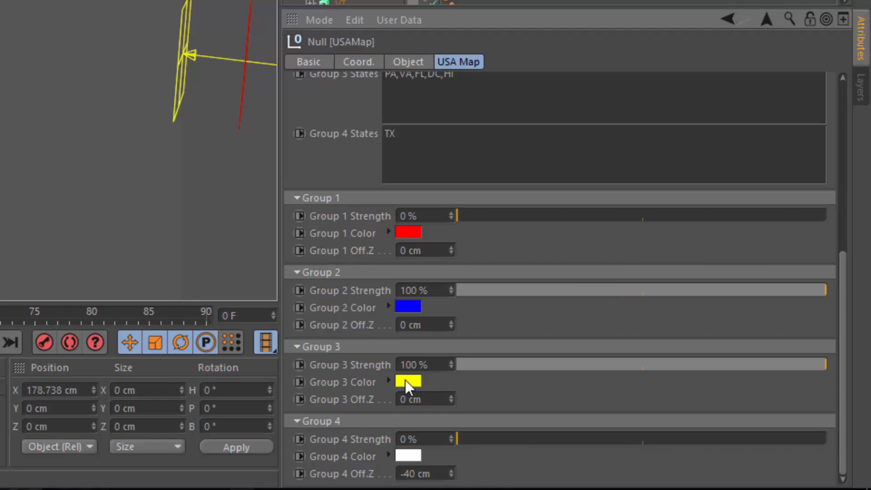
click(407, 381)
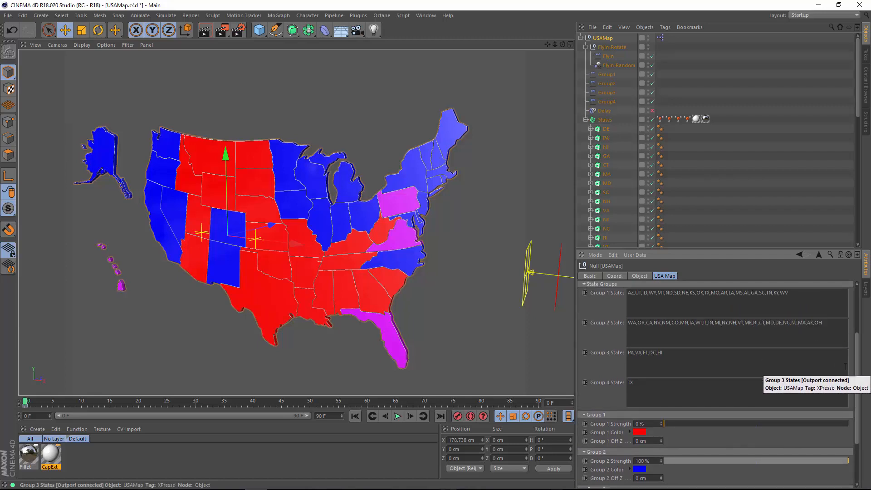
scroll(down, 3)
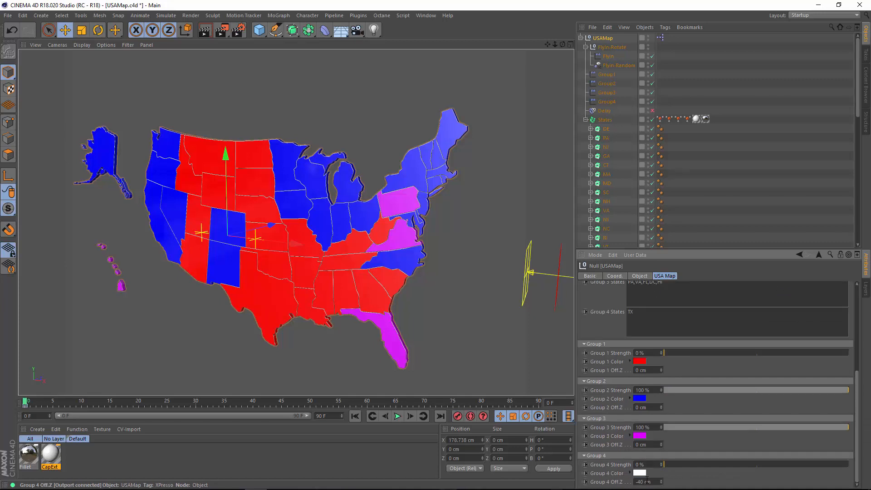
drag(655, 465, 669, 464)
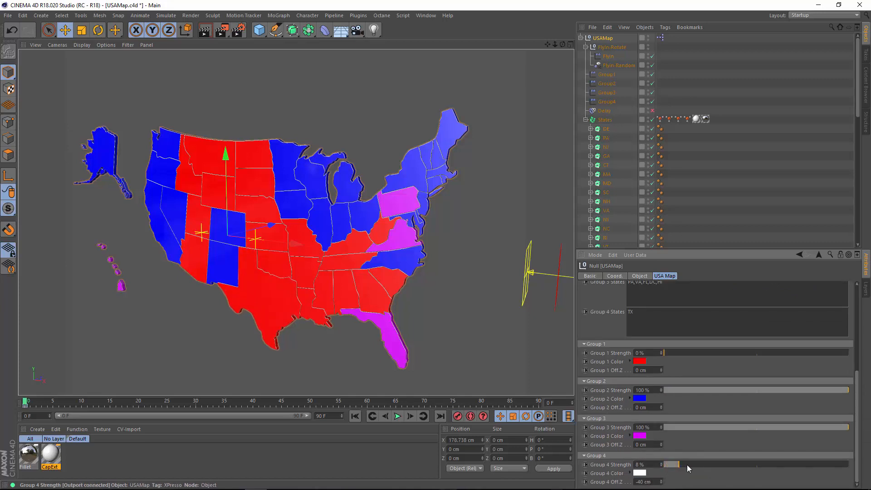
drag(682, 464, 663, 464)
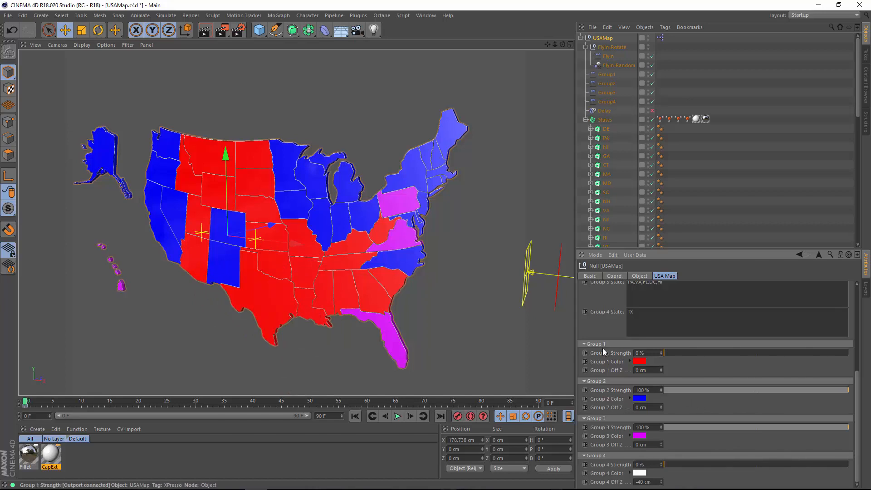
mouse_move(609, 354)
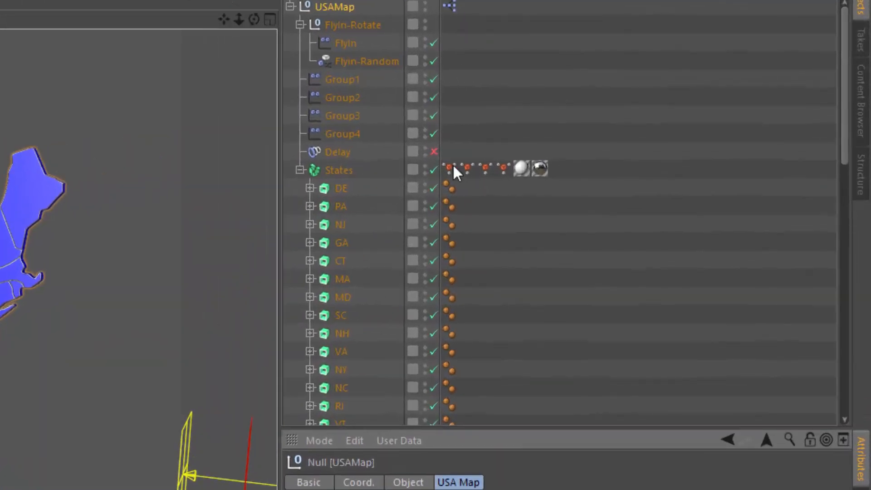
Step through the Group1, Group2 and later MoGraph Selection tags on the States object.
click(448, 169)
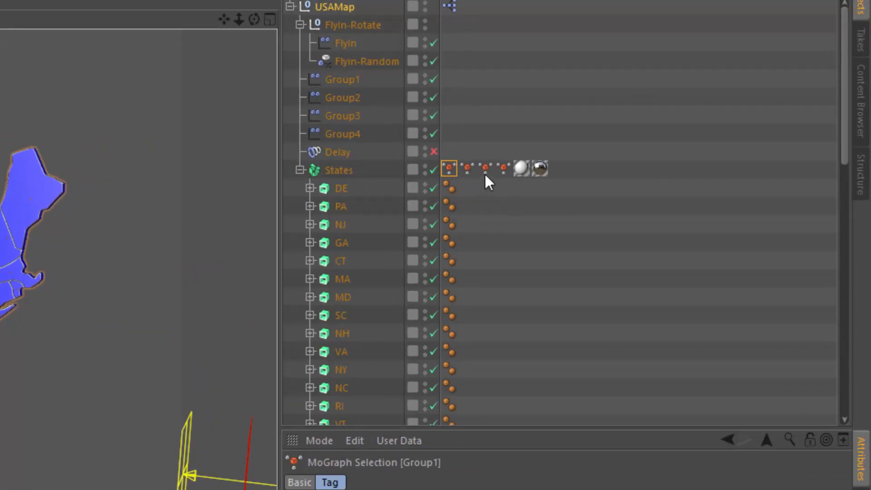
click(466, 169)
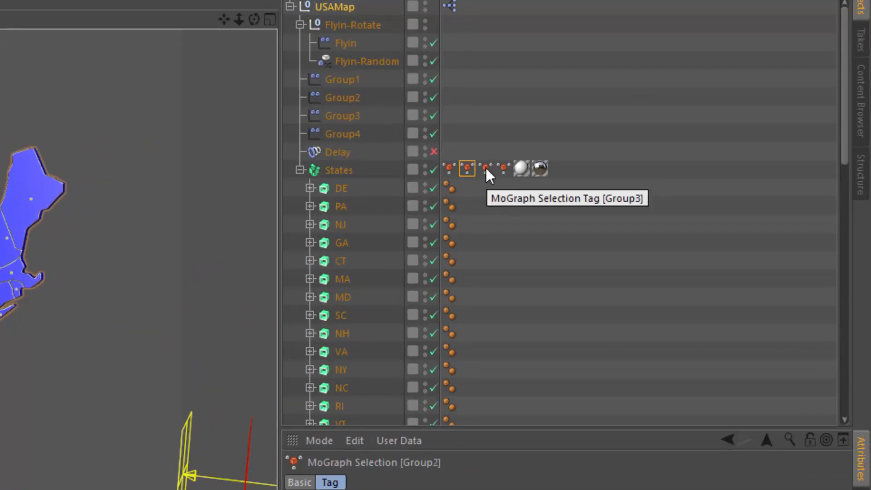
click(502, 169)
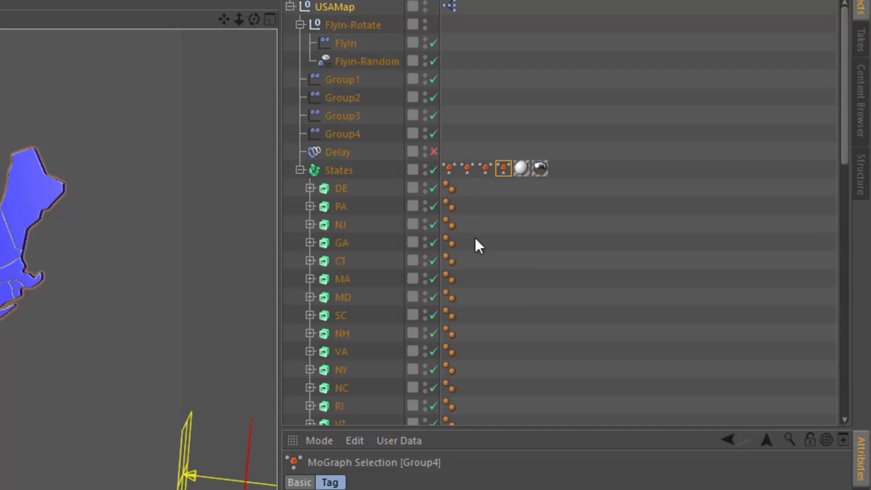
mouse_move(341, 80)
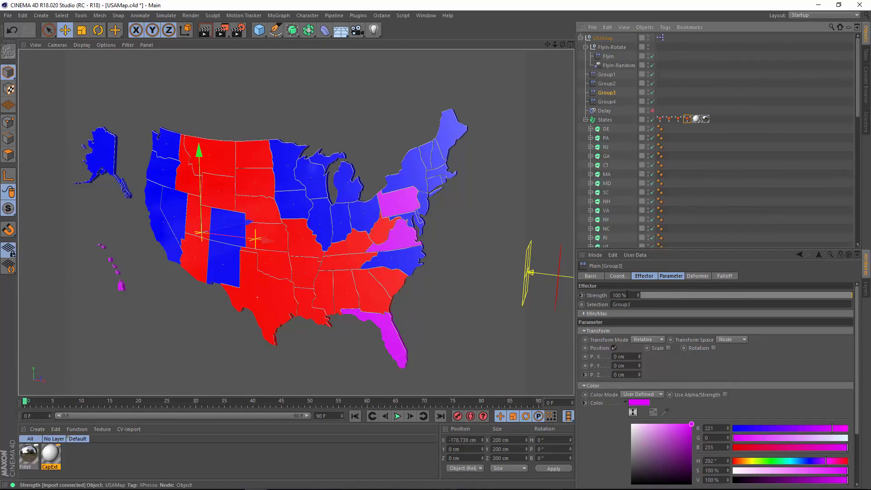
mouse_move(632, 278)
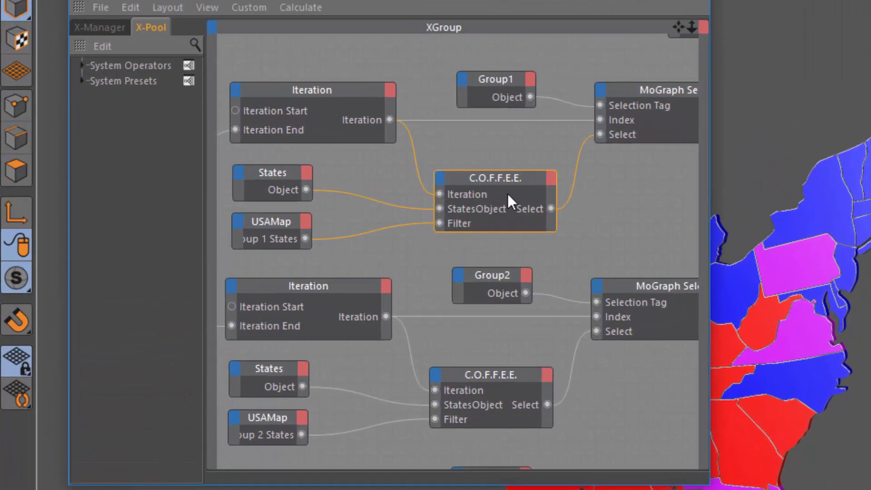
mouse_move(652, 105)
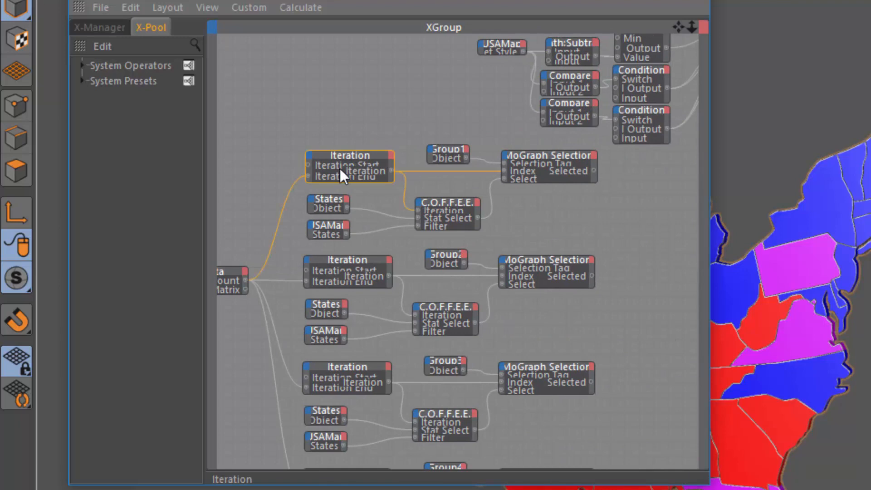
mouse_move(352, 166)
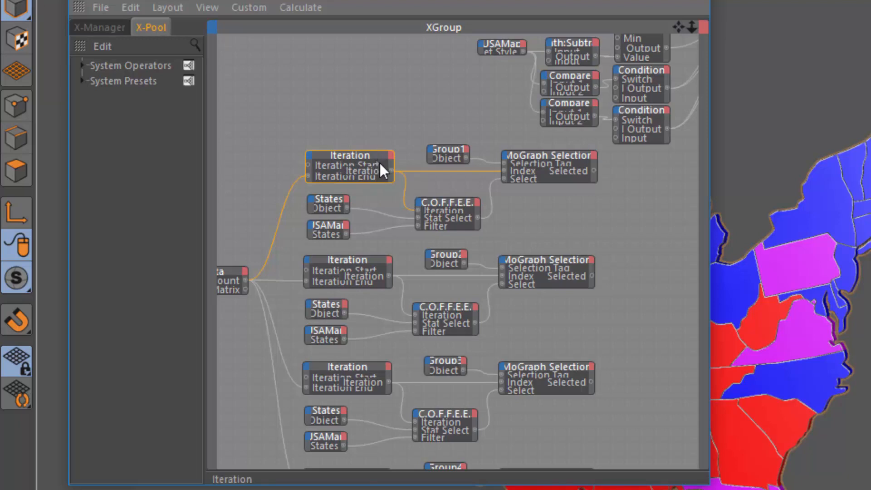
mouse_move(253, 291)
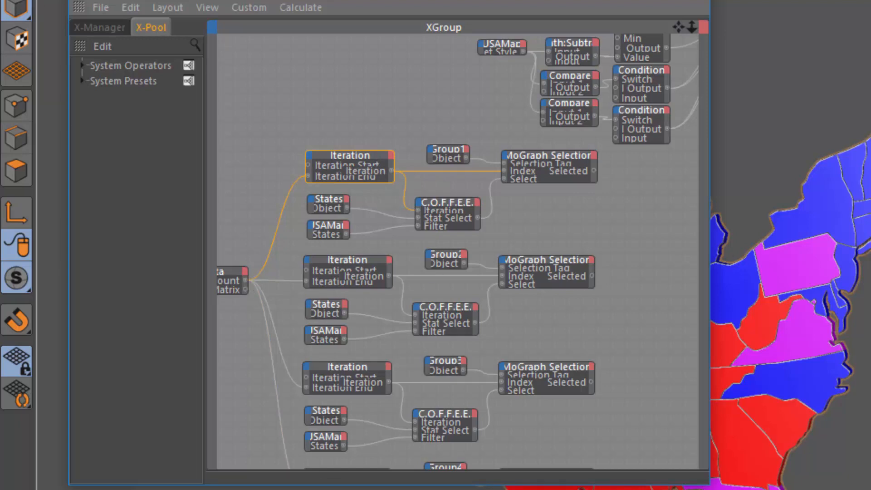
mouse_move(423, 212)
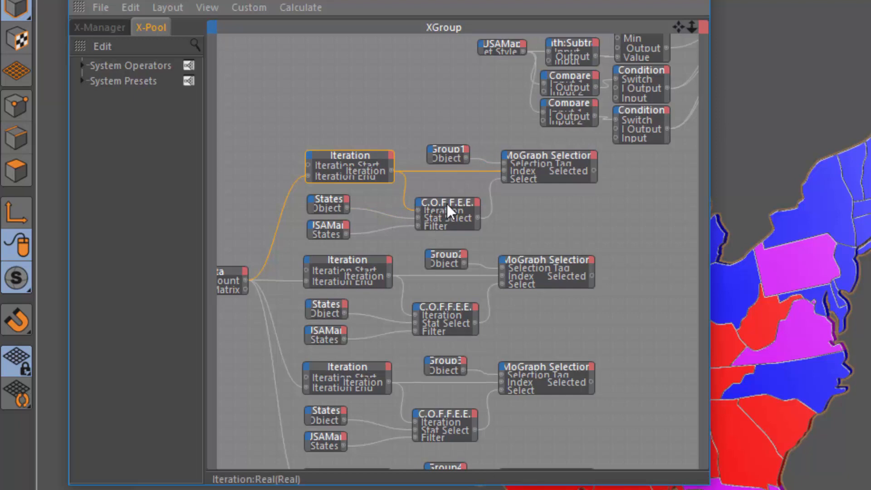
Select the Group 1 C.O.F.F.E.E. name-matching script node in the XPresso Editor.
click(447, 211)
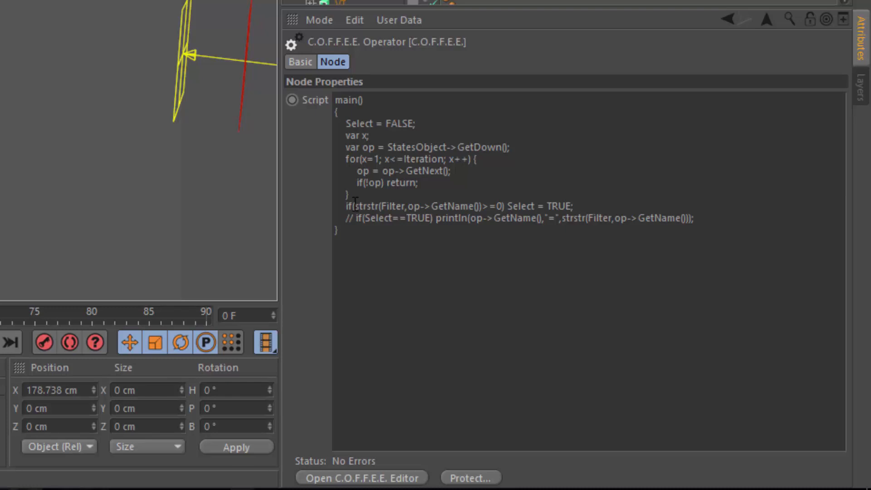
Highlight the strstr name-matching function in the Group1 script.
double_click(362, 205)
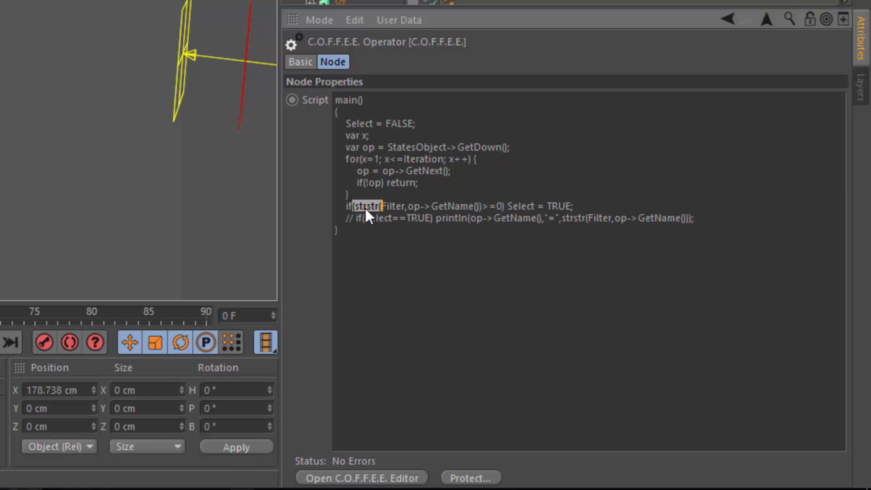
mouse_move(358, 219)
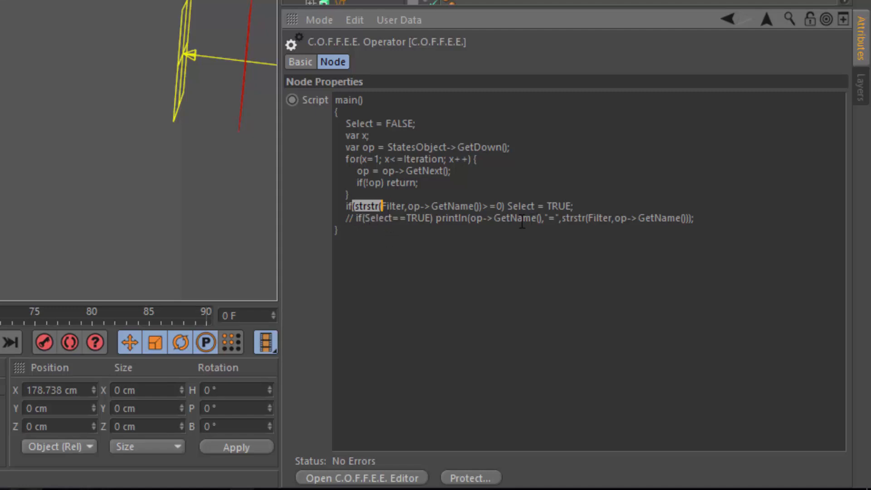
mouse_move(512, 201)
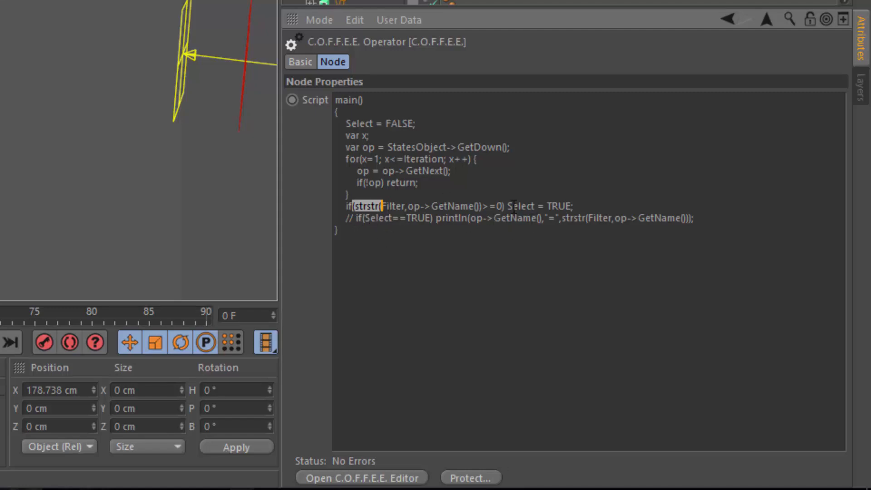
double_click(537, 206)
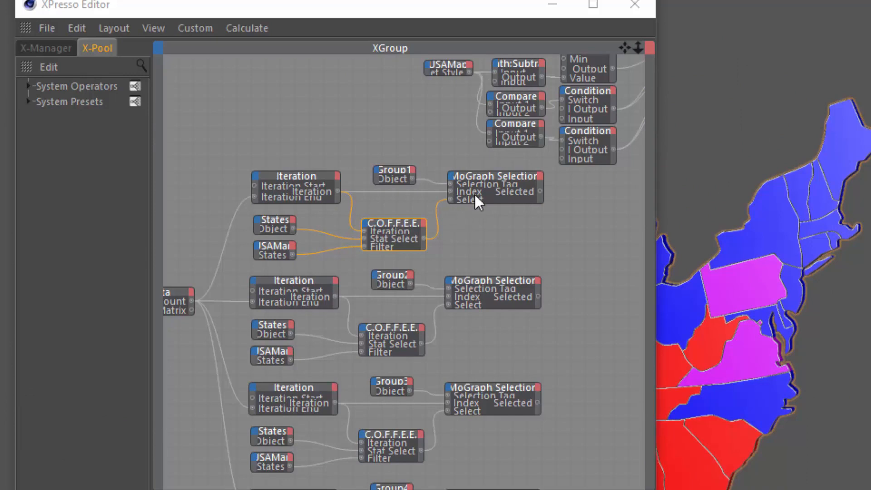
mouse_move(503, 200)
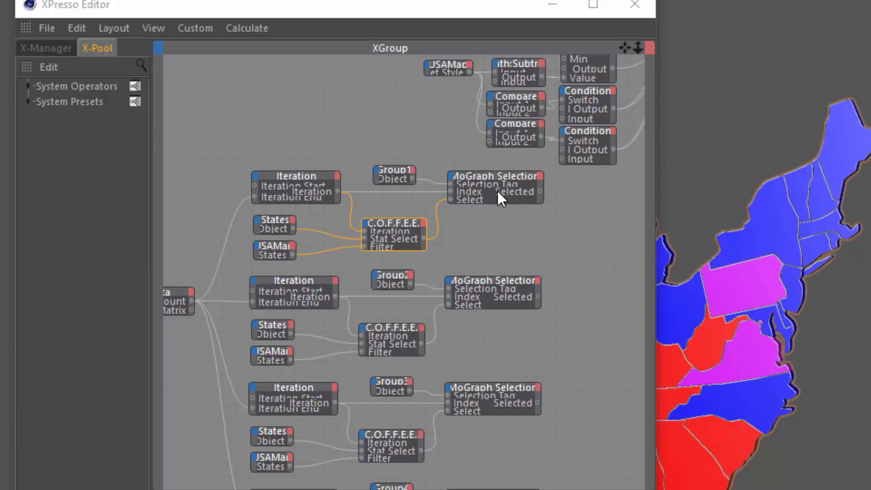
mouse_move(382, 241)
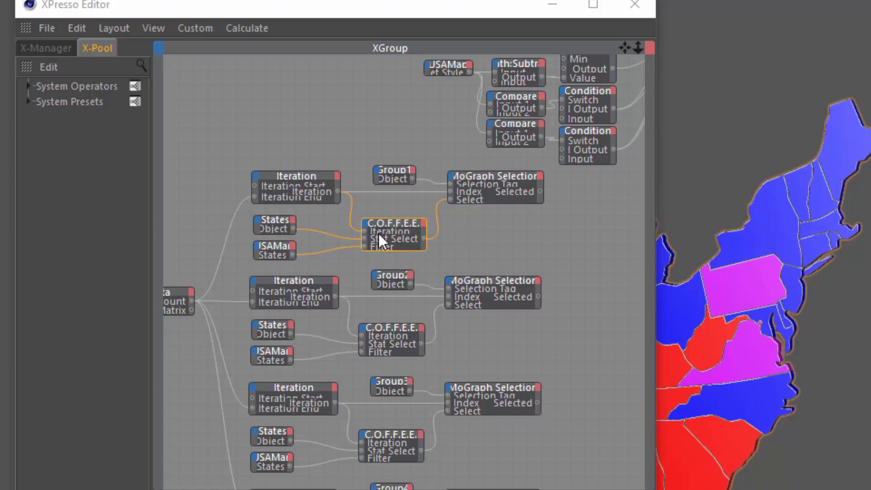
mouse_move(399, 260)
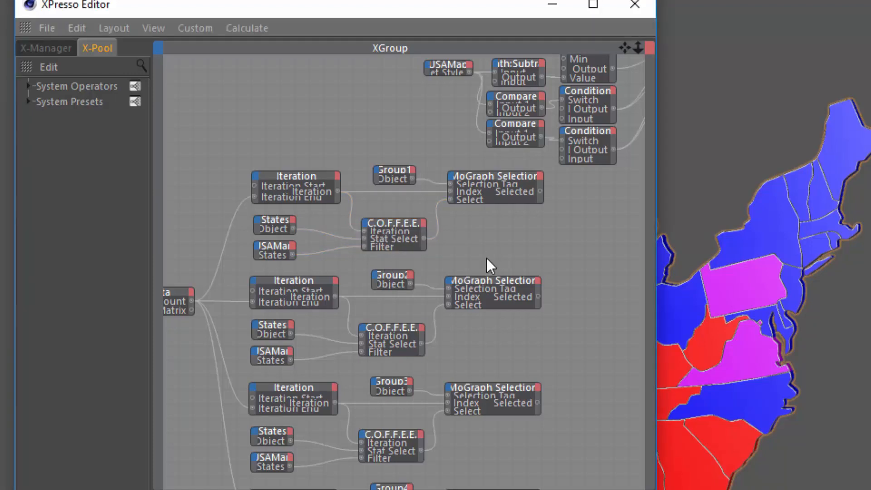
mouse_move(473, 236)
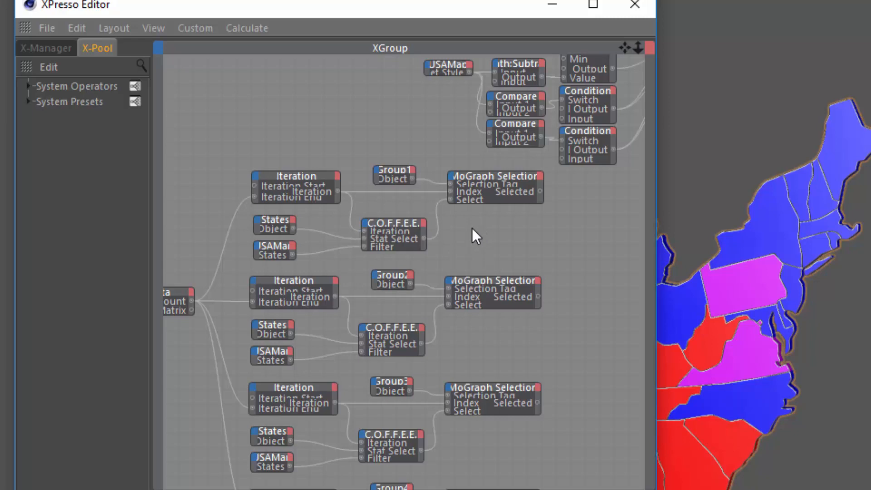
mouse_move(461, 234)
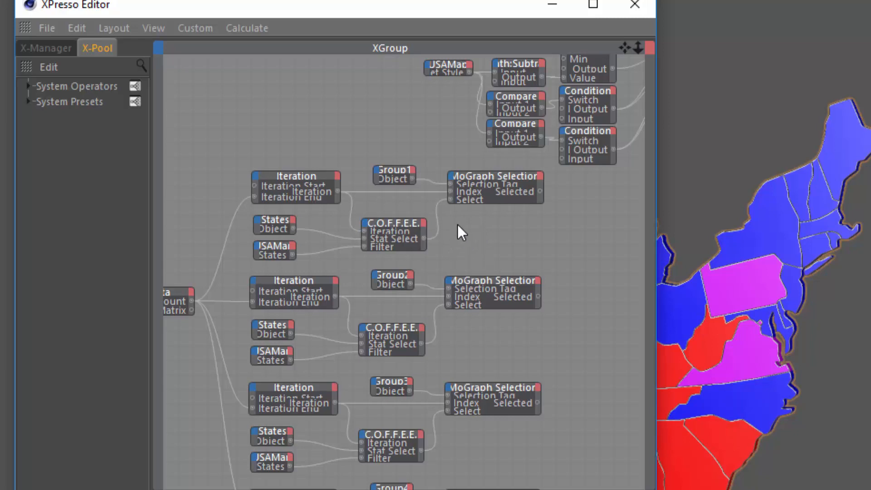
mouse_move(462, 229)
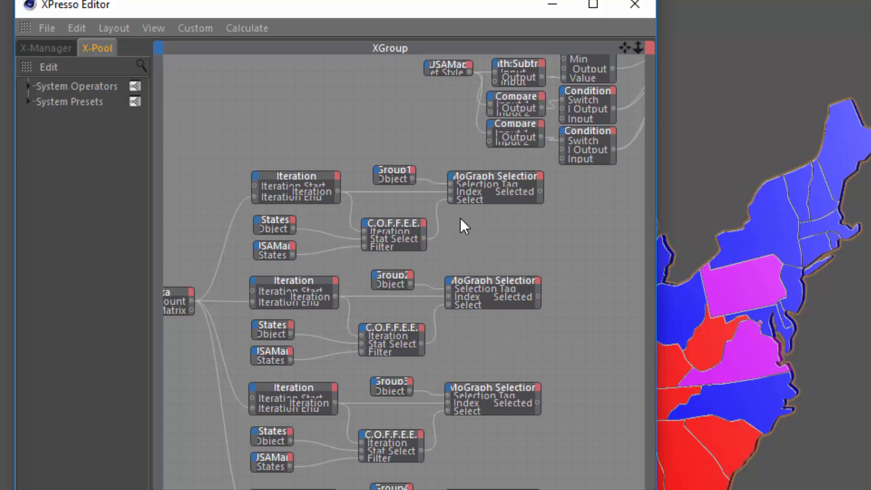
mouse_move(469, 230)
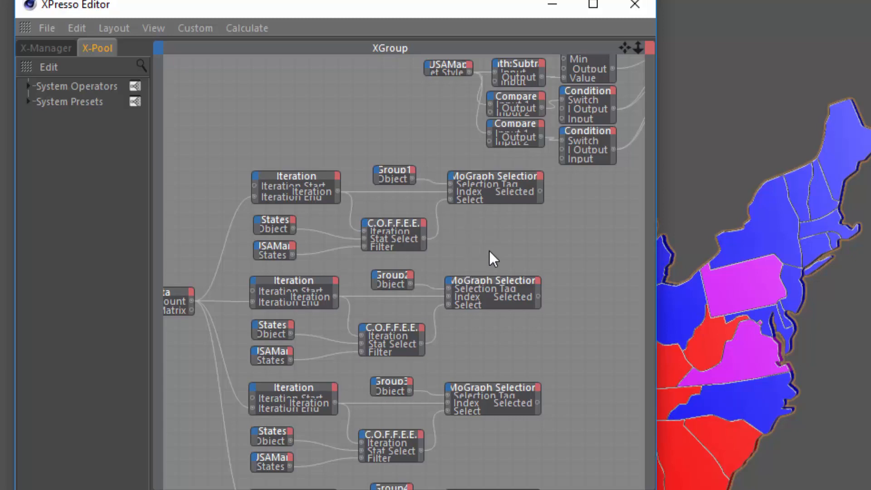
mouse_move(643, 204)
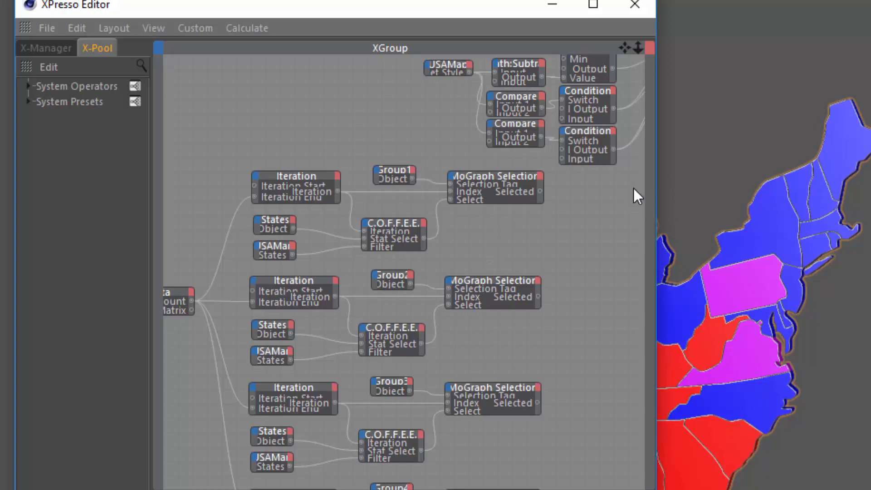
mouse_move(561, 206)
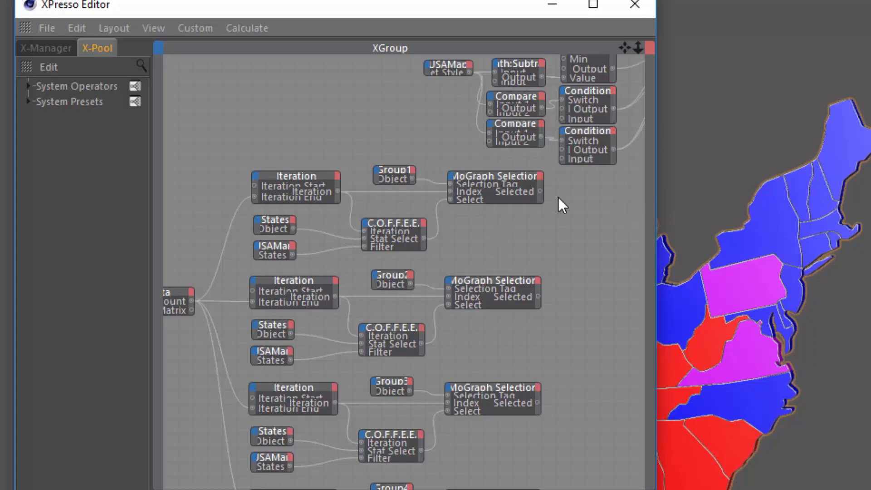
click(392, 230)
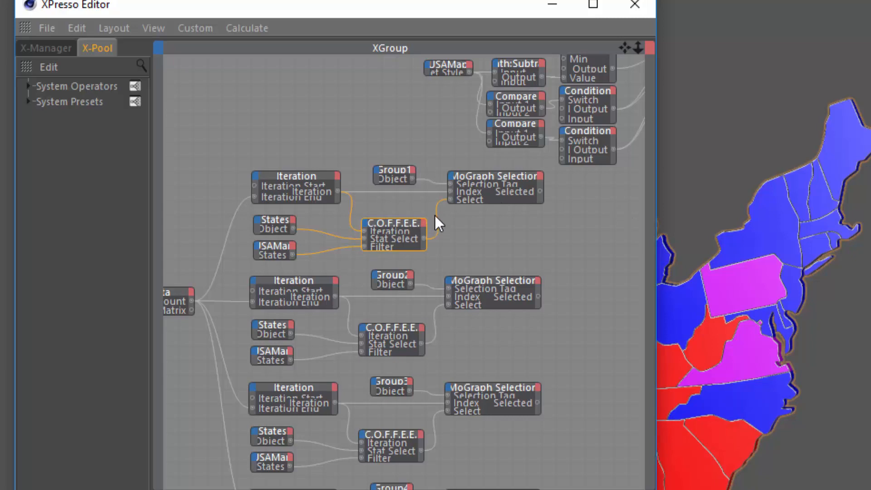
mouse_move(445, 222)
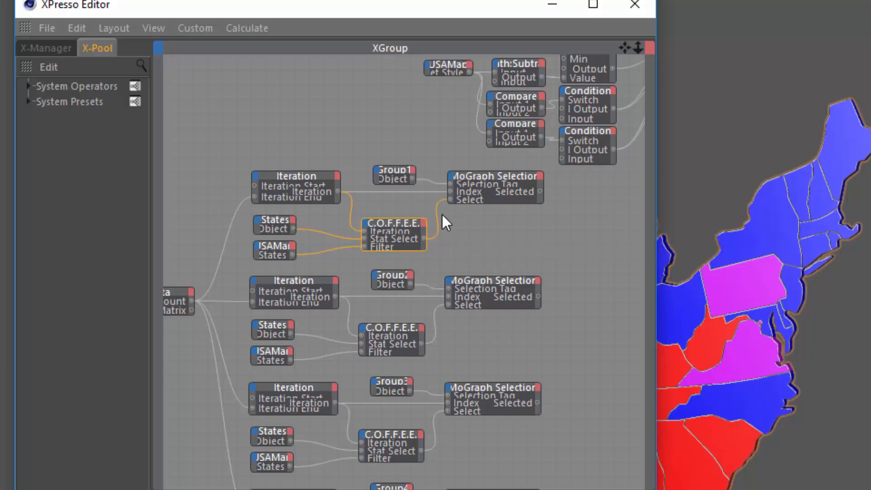
mouse_move(651, 36)
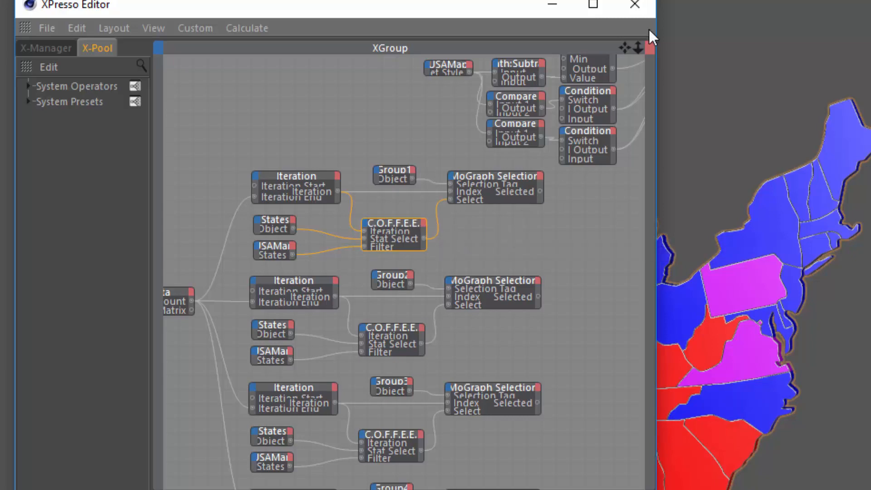